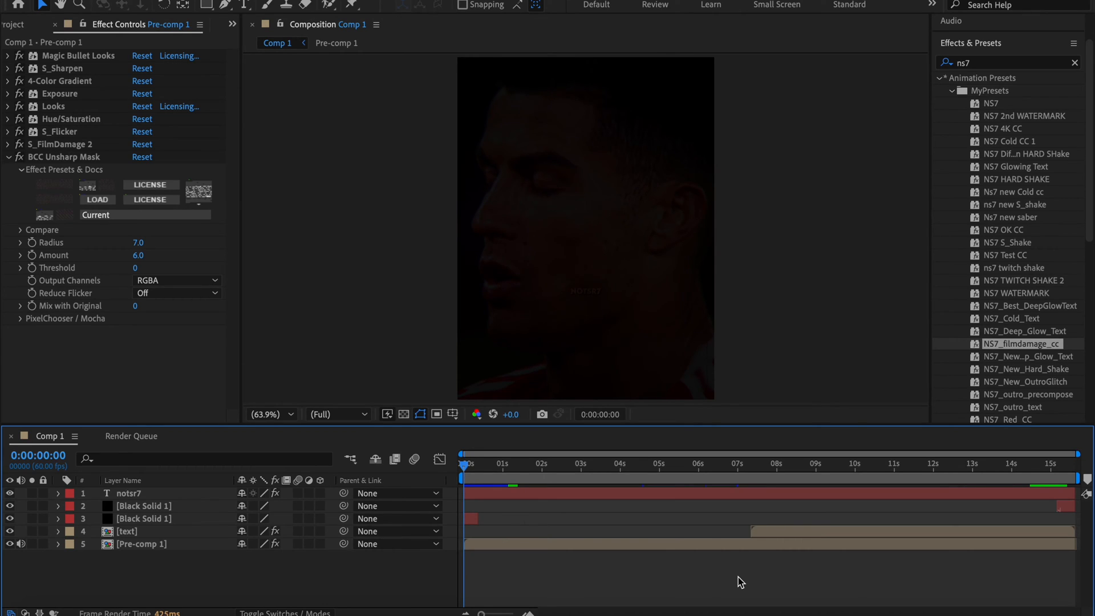
pyautogui.moveTo(481, 463)
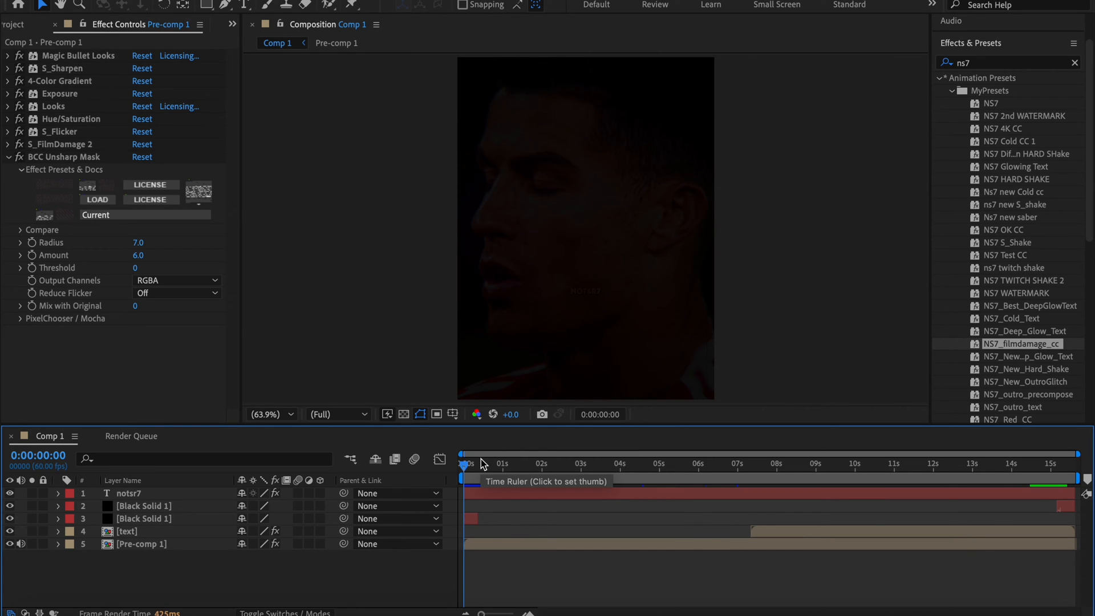
# Preview frames later in Comp 1's timeline before exporting.
pyautogui.click(766, 463)
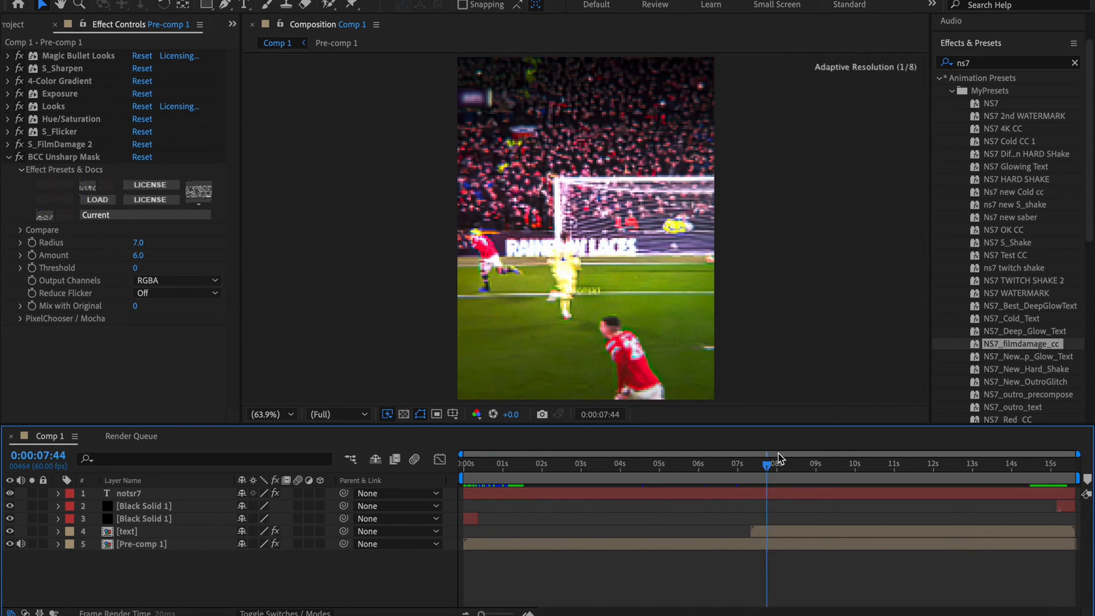
pyautogui.click(886, 463)
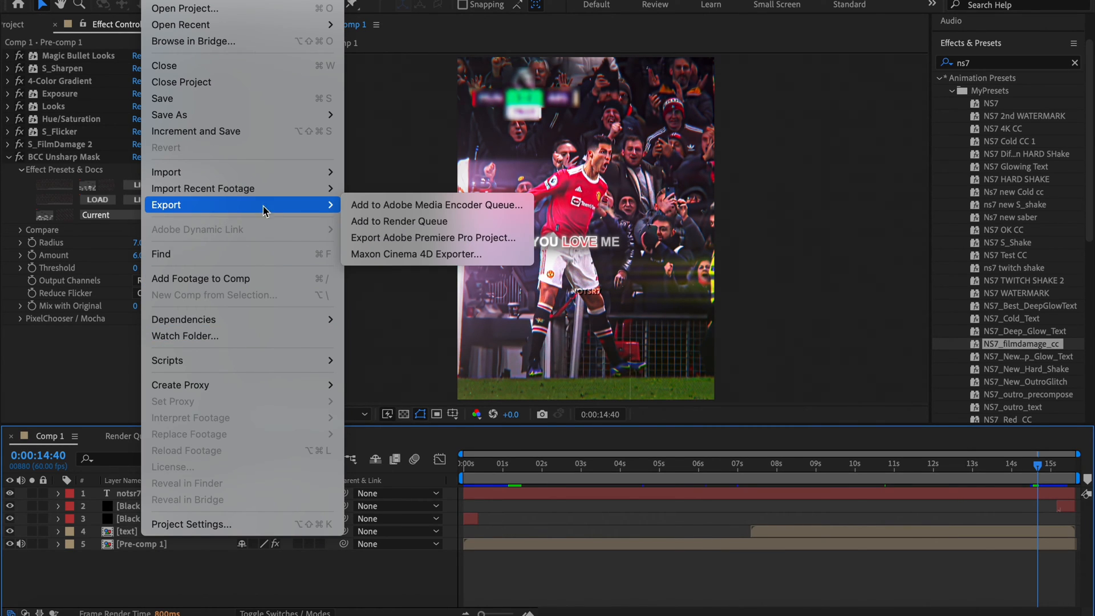
# Queue Comp 1 as Comp 1.mp4 on the Desktop and send it to Media Encoder.
pyautogui.click(400, 221)
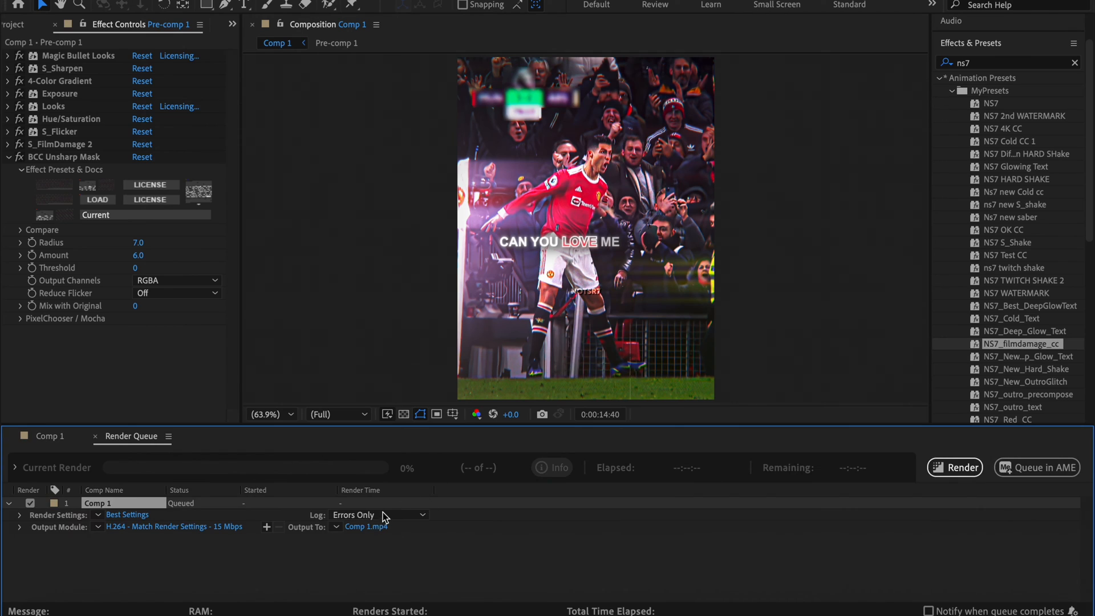
pyautogui.click(366, 526)
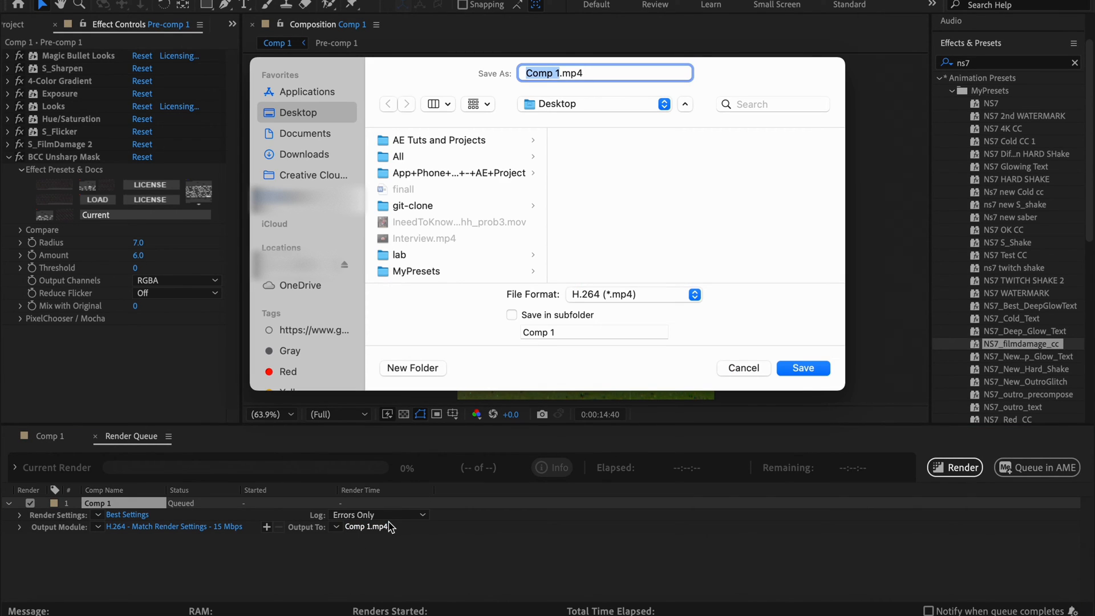
pyautogui.click(802, 368)
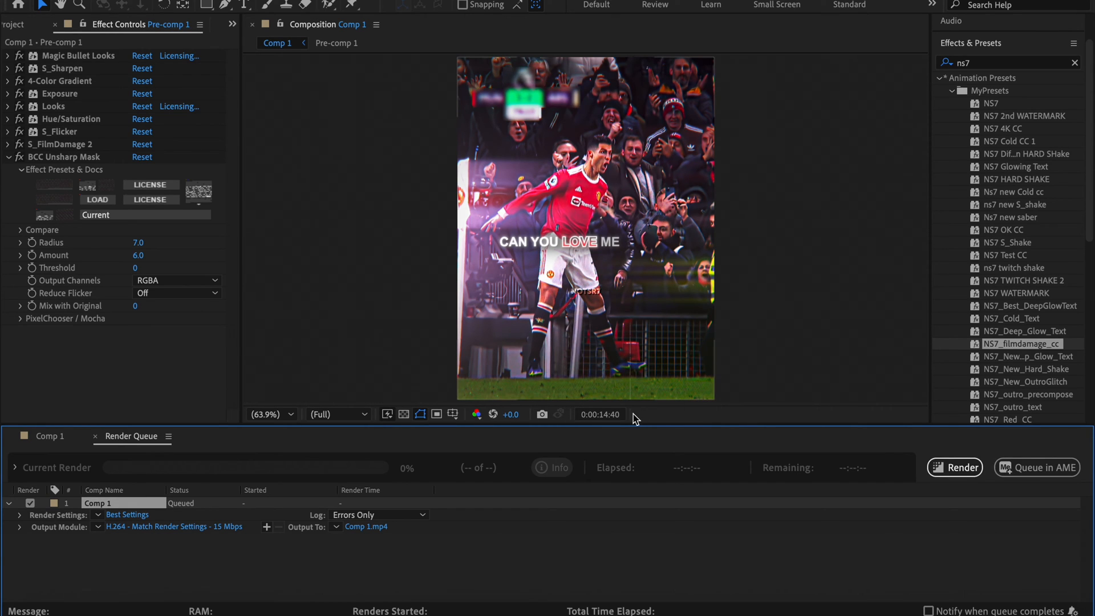
pyautogui.click(1036, 467)
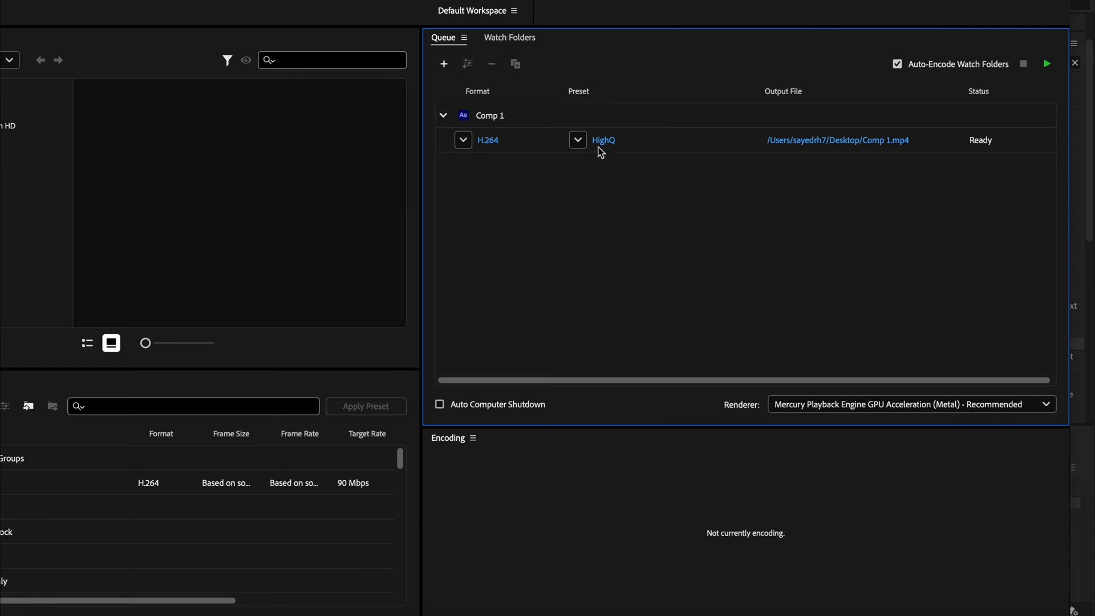
# In Comp 1's Export Settings, switch the preset from HighQ to Custom.
pyautogui.click(603, 141)
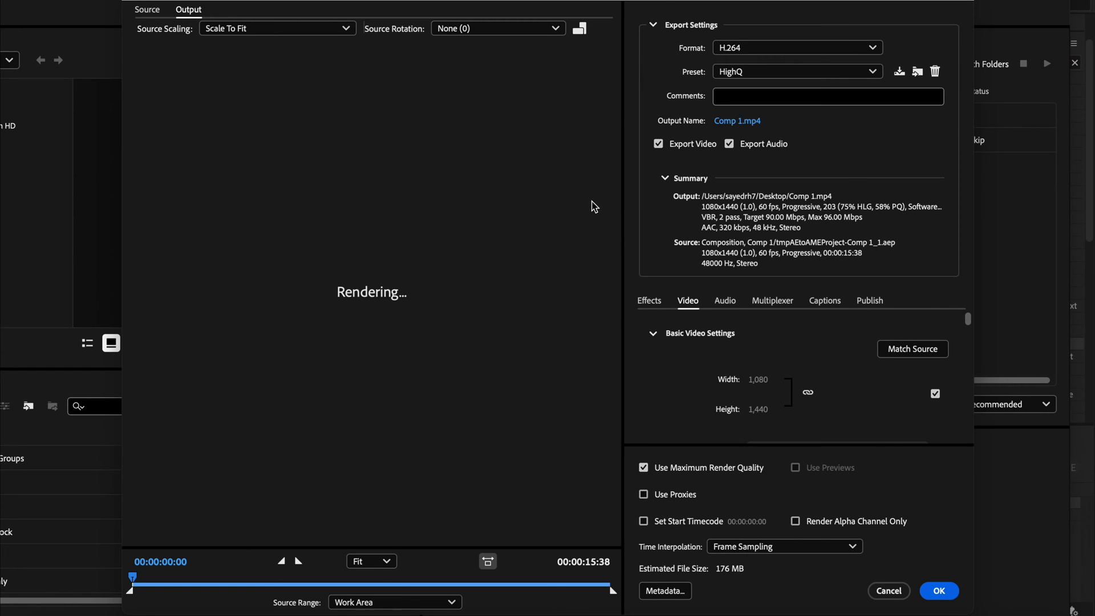
pyautogui.moveTo(815, 86)
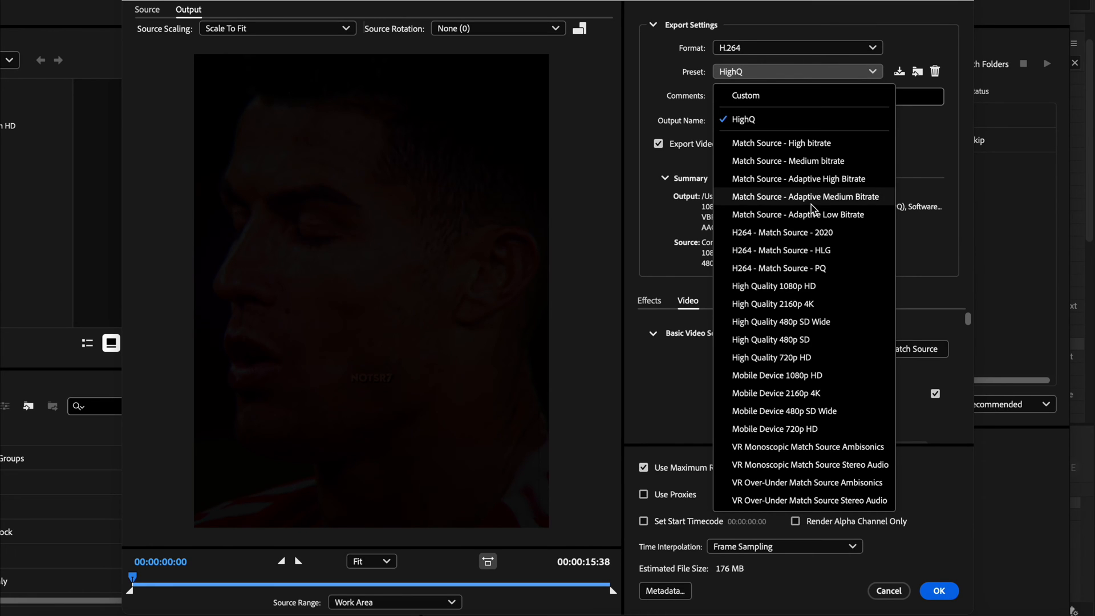
pyautogui.moveTo(796, 309)
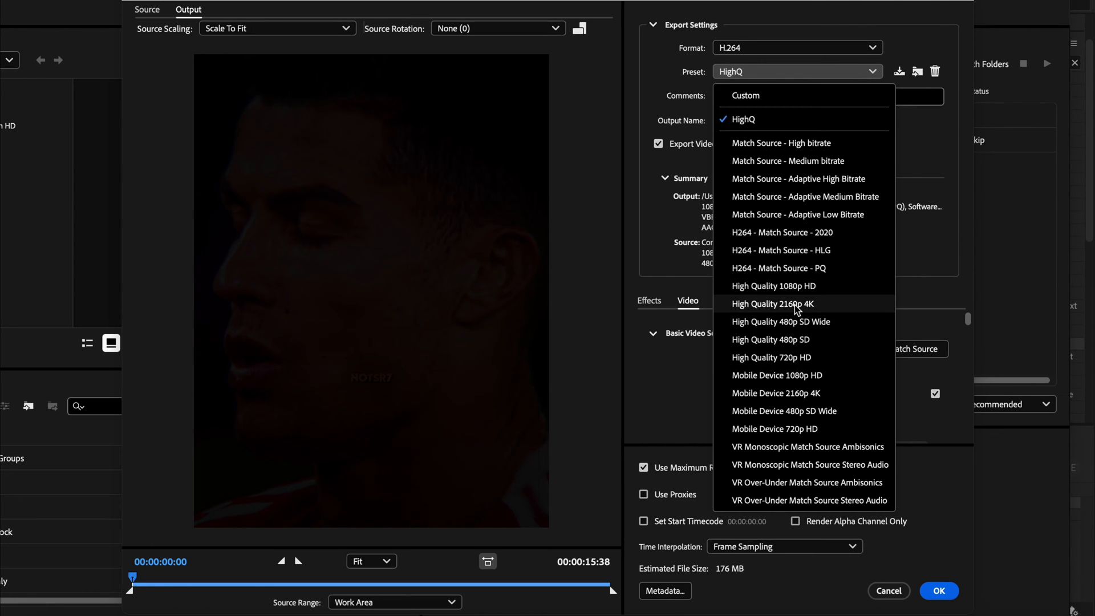
pyautogui.moveTo(800, 411)
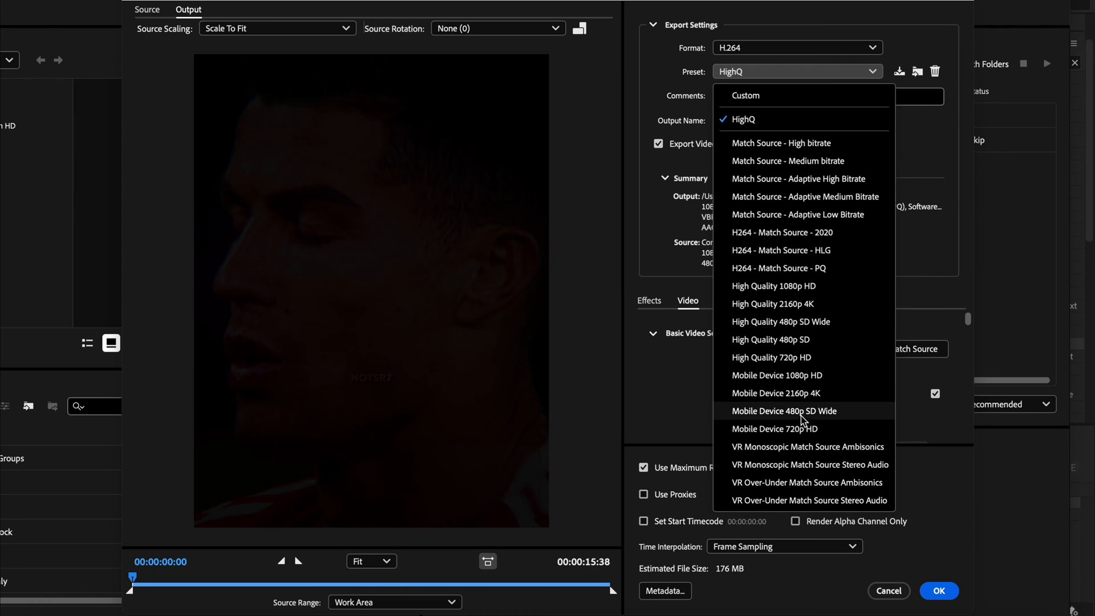
pyautogui.click(775, 392)
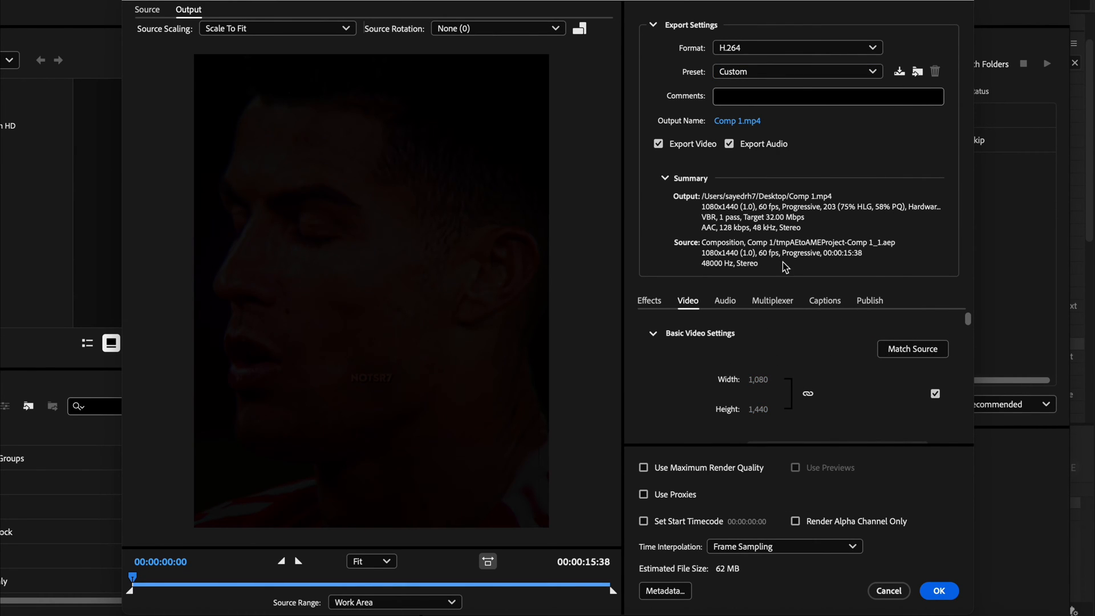
# Enable maximum render quality, set the H.264 profile to High with an adjustable level.
pyautogui.click(643, 467)
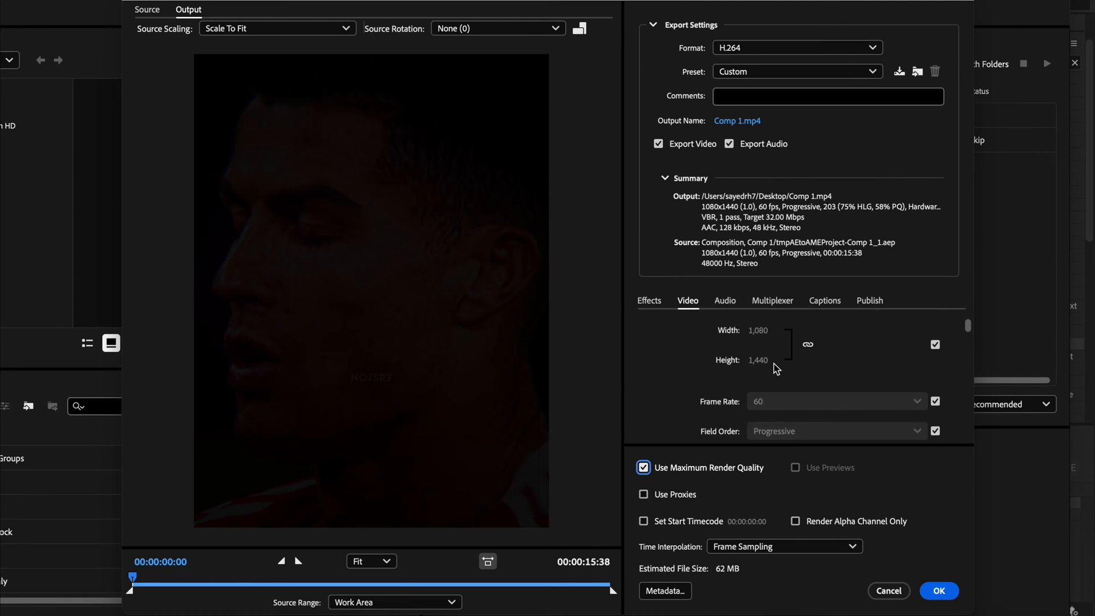
pyautogui.scroll(-3)
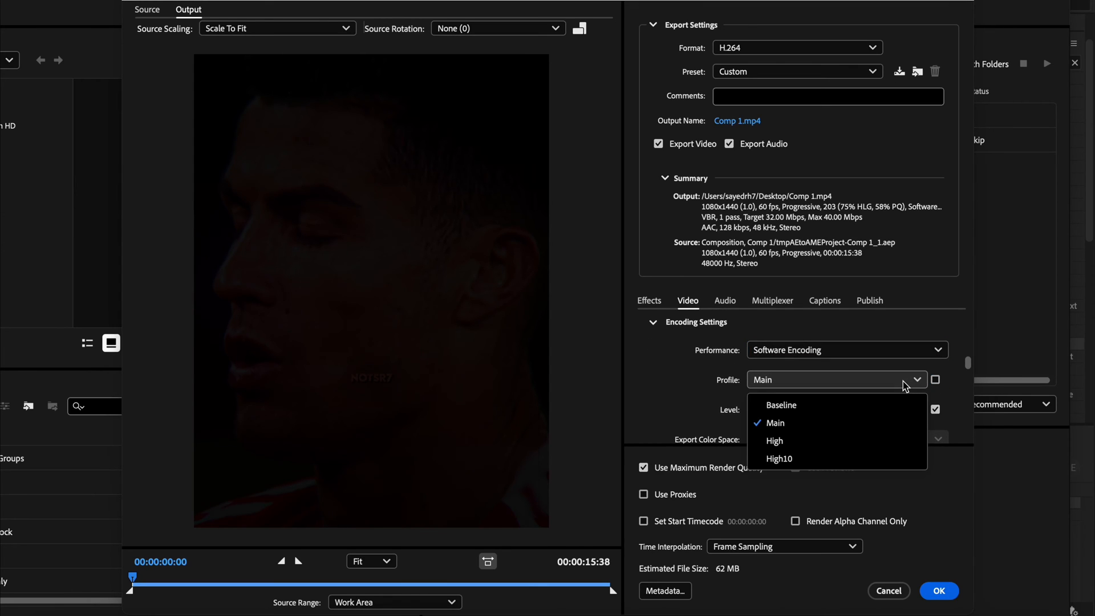
pyautogui.click(775, 440)
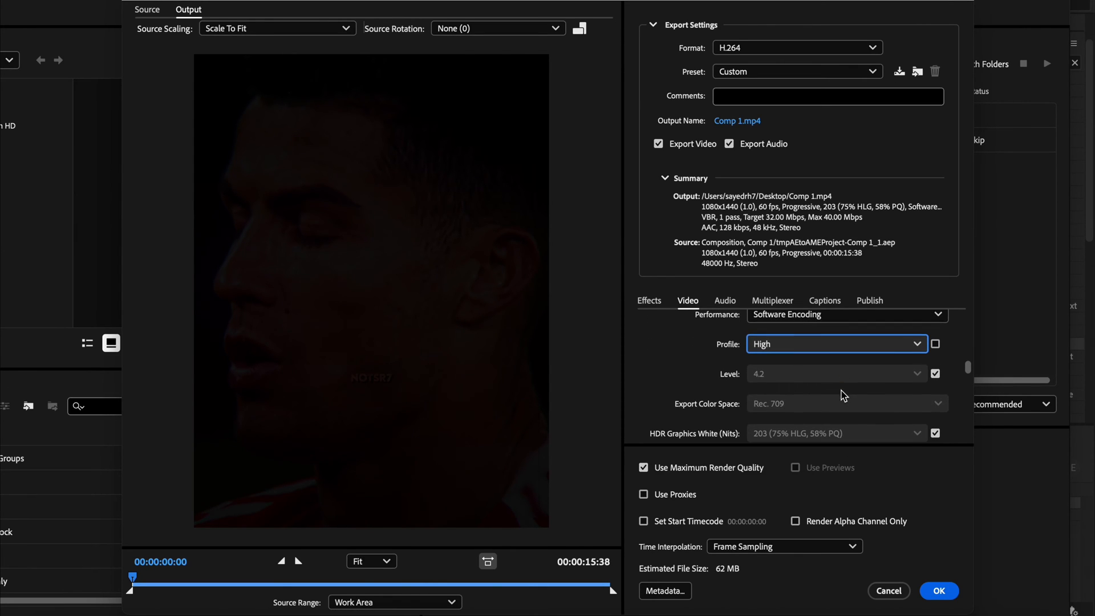
pyautogui.click(835, 373)
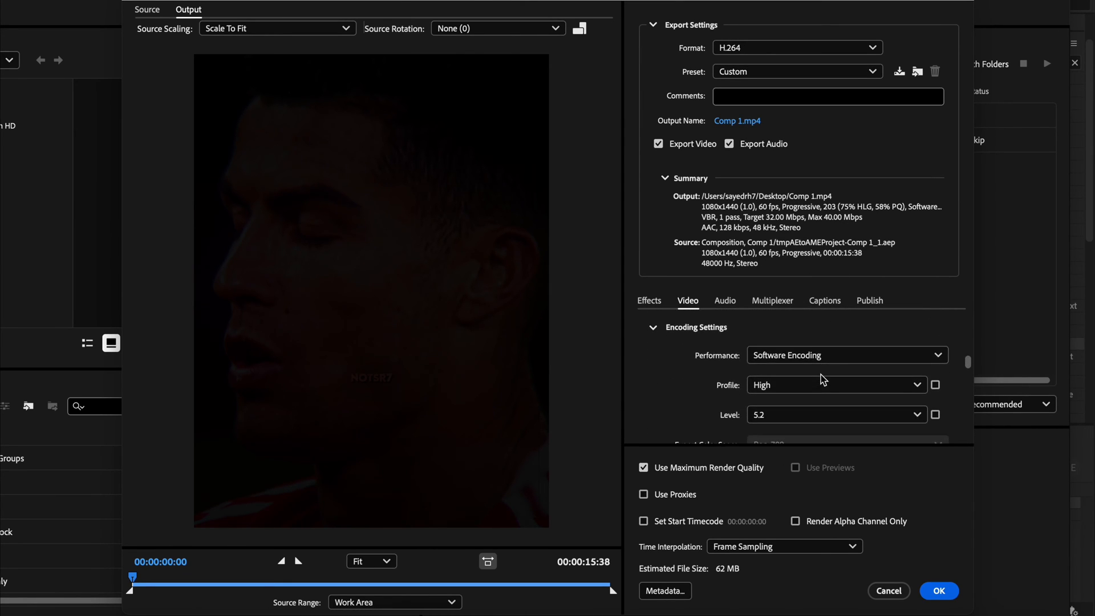
pyautogui.scroll(-3)
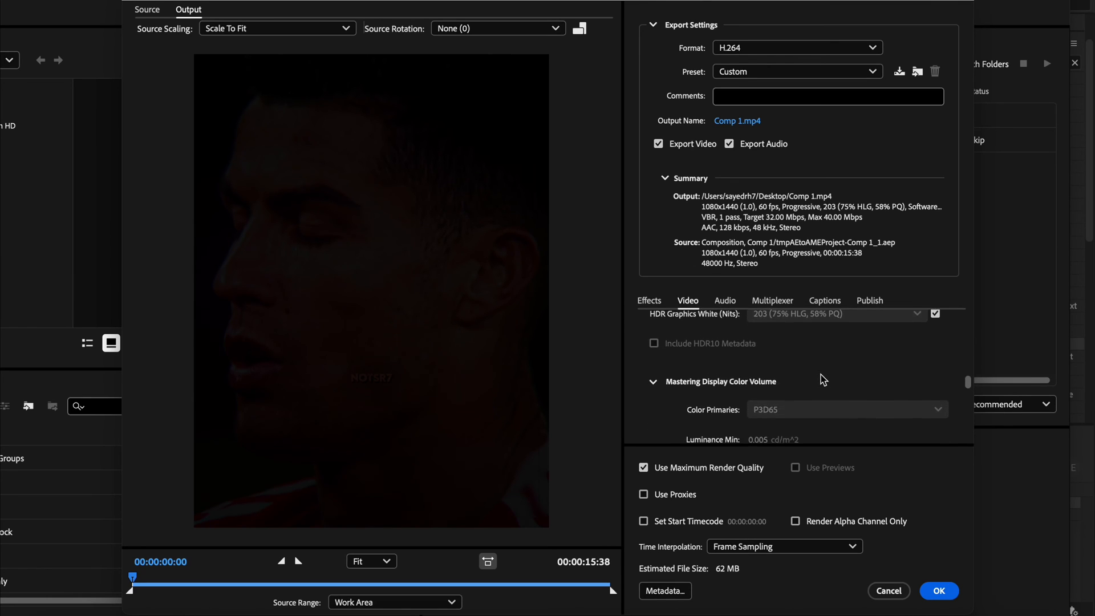
pyautogui.scroll(3)
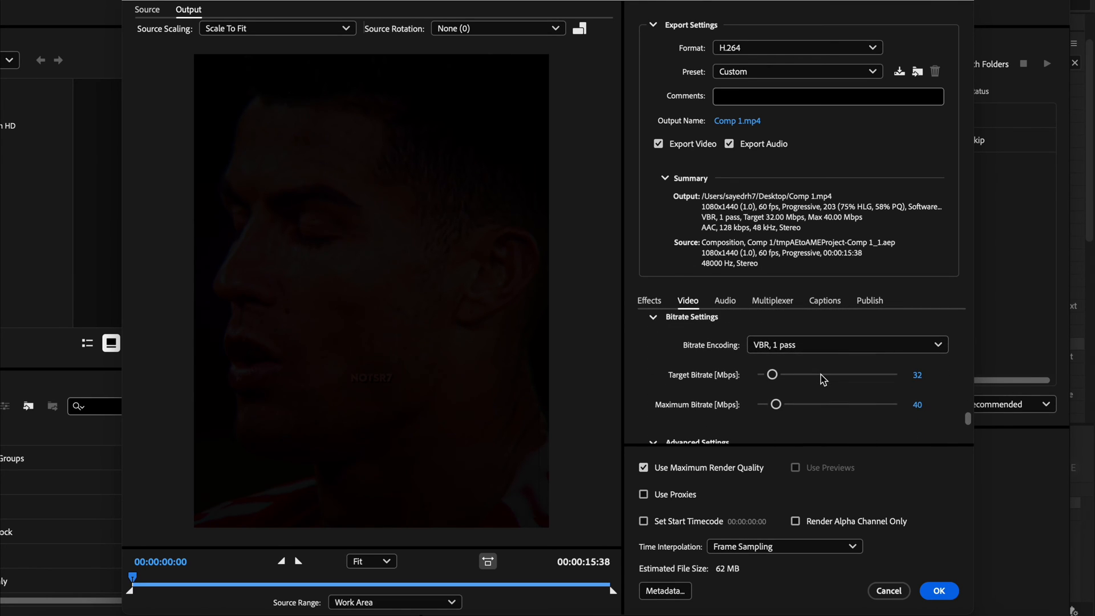
# Set the VBR target bitrate to 90 Mbps, with the maximum following to 90.
pyautogui.click(845, 344)
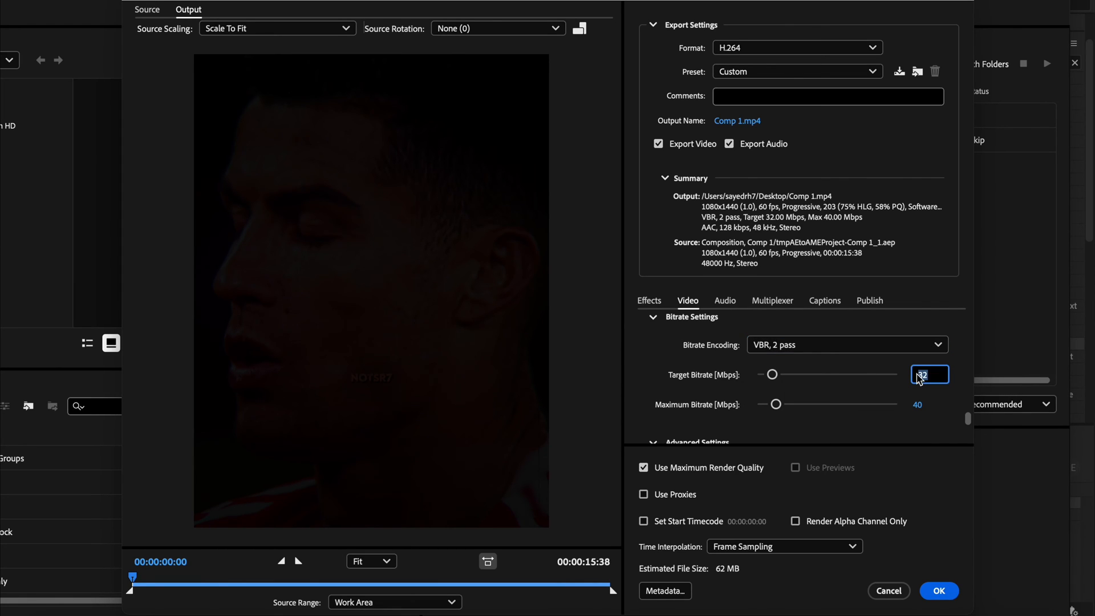
pyautogui.write('90')
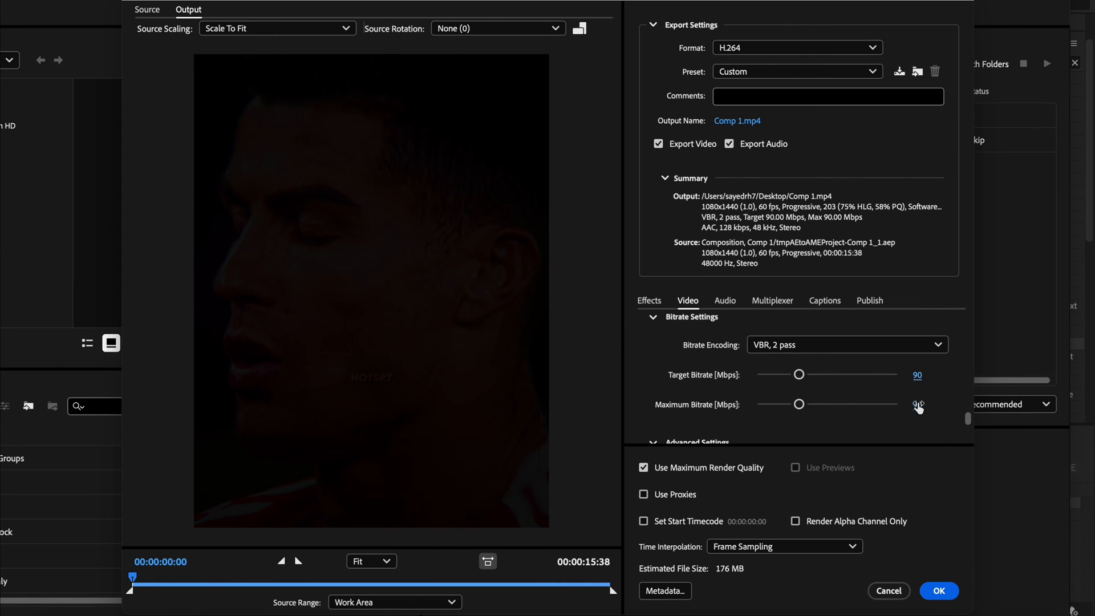
pyautogui.scroll(-3)
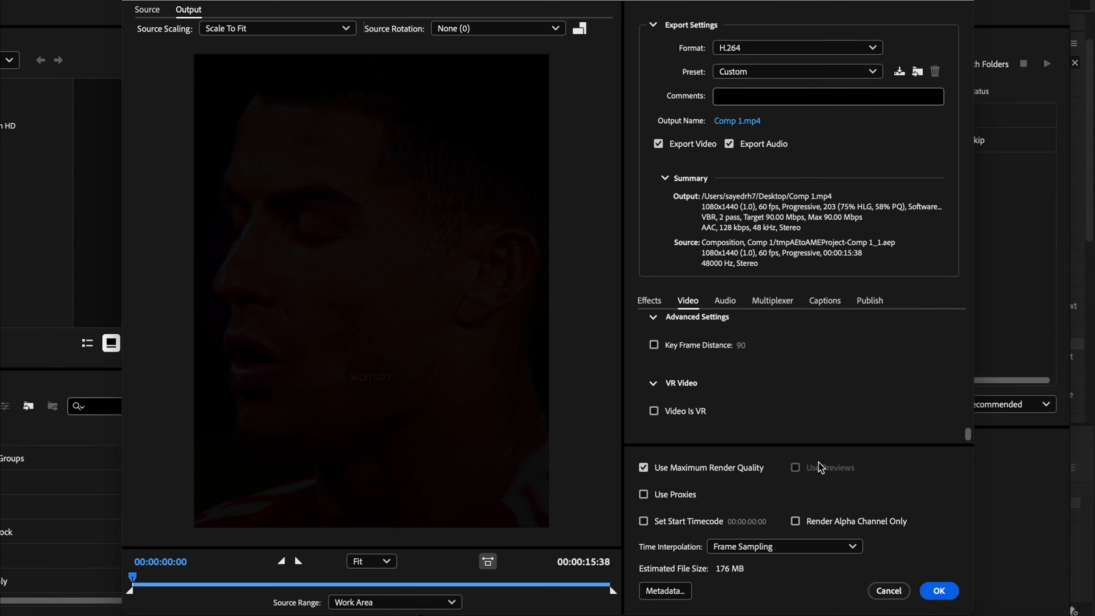
pyautogui.moveTo(709, 401)
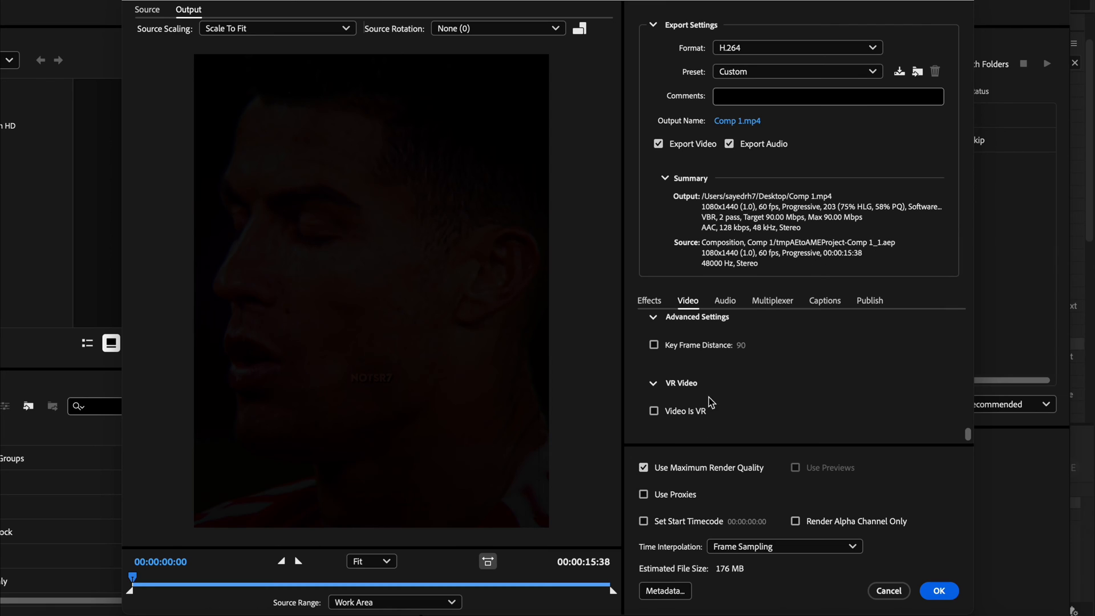
pyautogui.moveTo(899, 71)
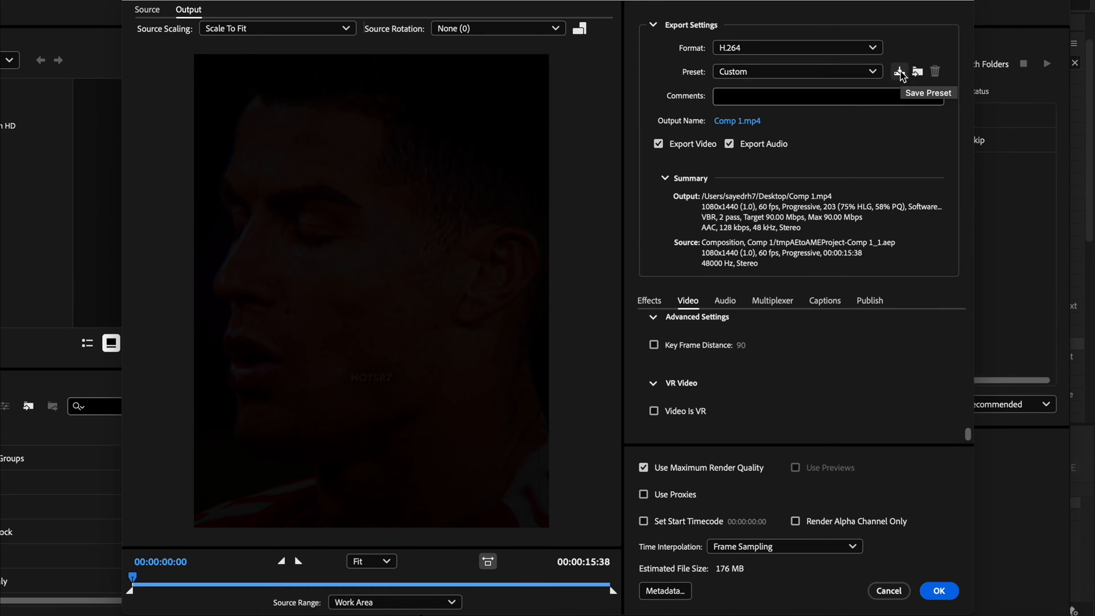
# Save the settings as preset 'HighQuality' with effects settings included, and apply to Comp 1.
pyautogui.click(899, 71)
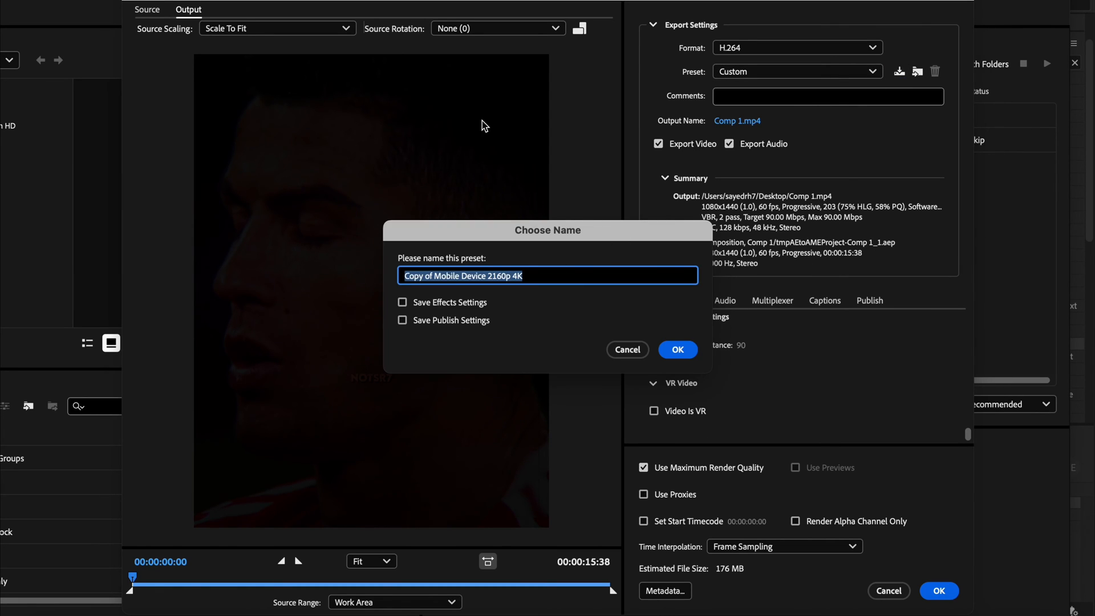
pyautogui.write('High')
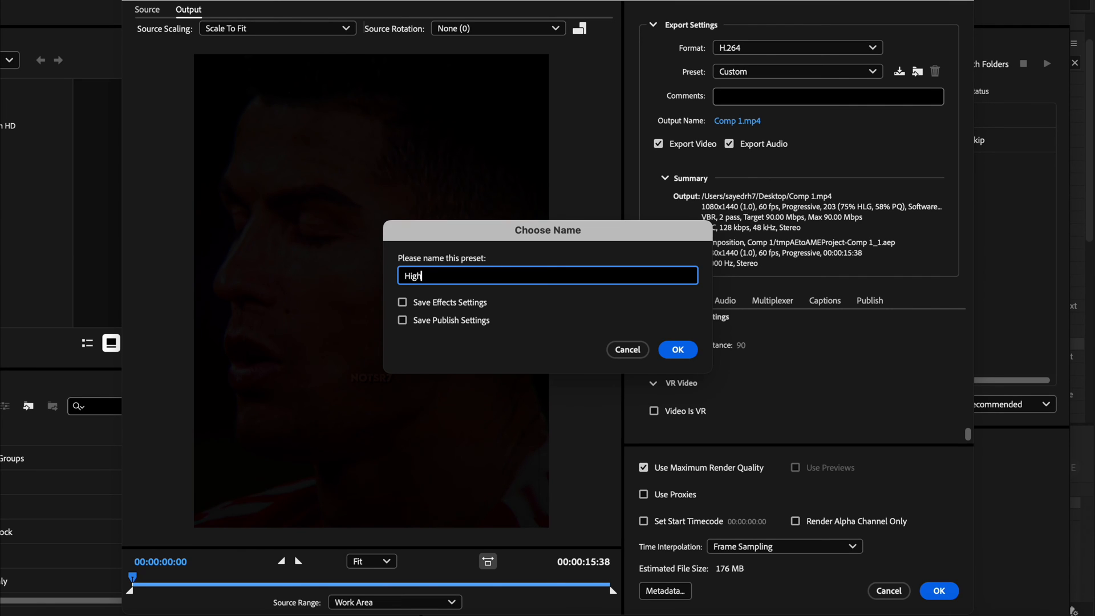
pyautogui.write('Qua')
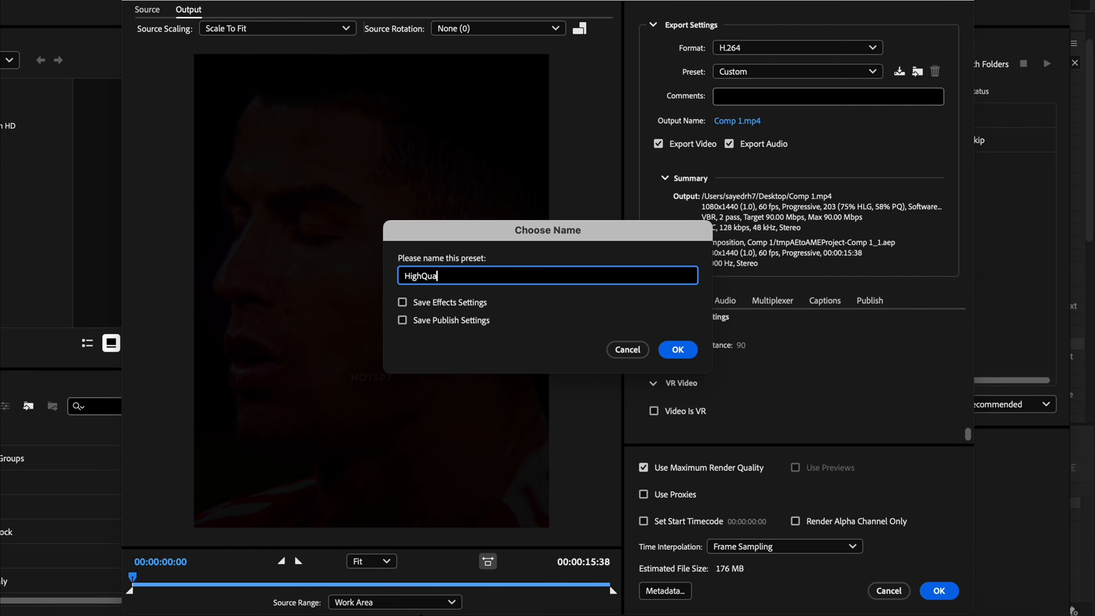
pyautogui.write('lity')
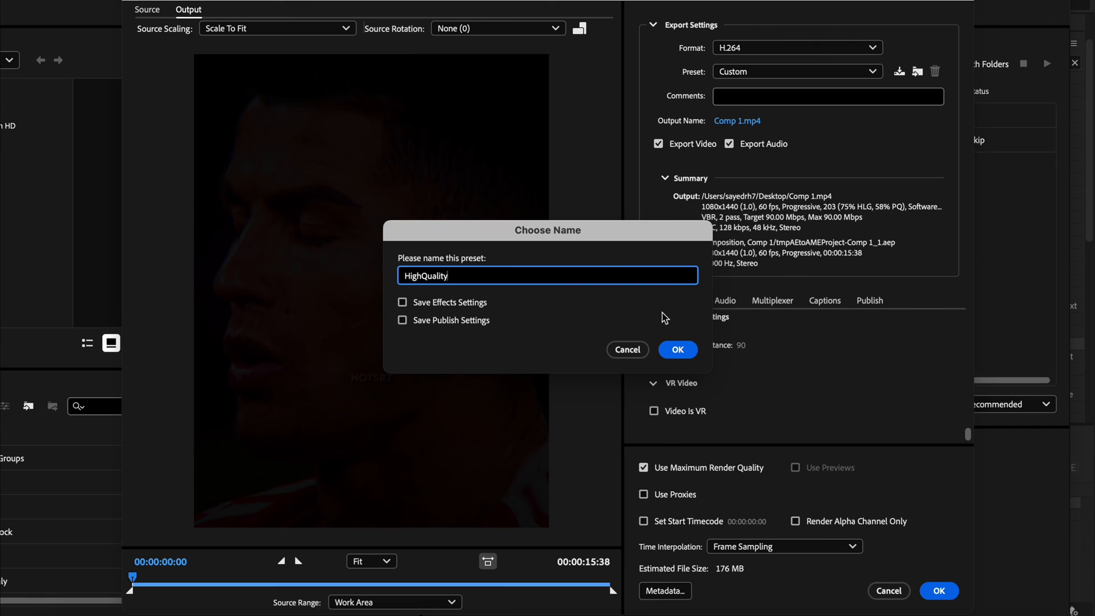
pyautogui.click(402, 301)
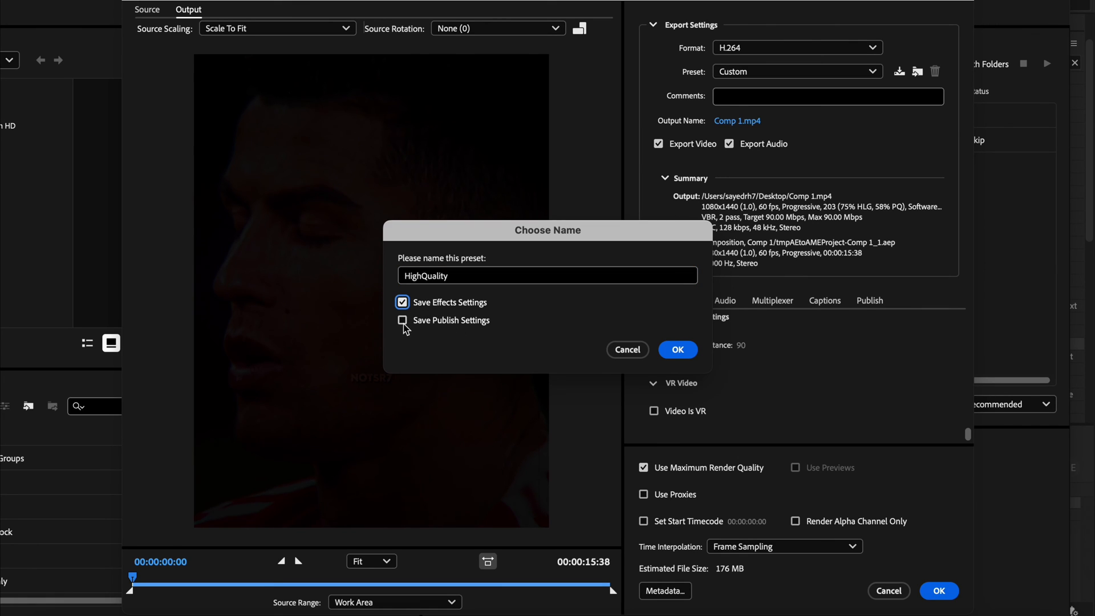
pyautogui.click(677, 349)
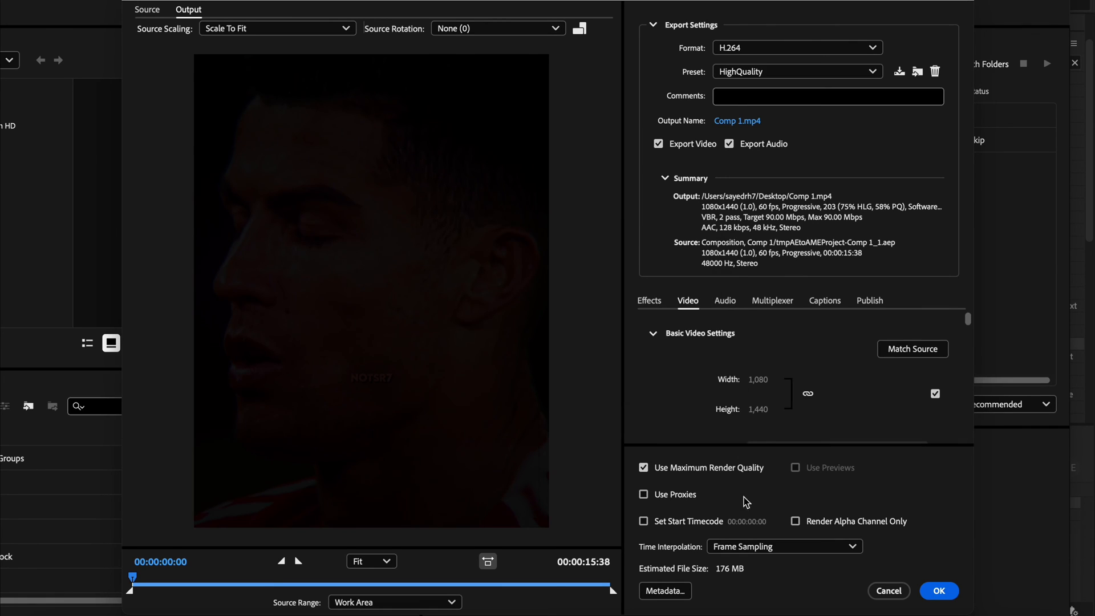
pyautogui.click(938, 590)
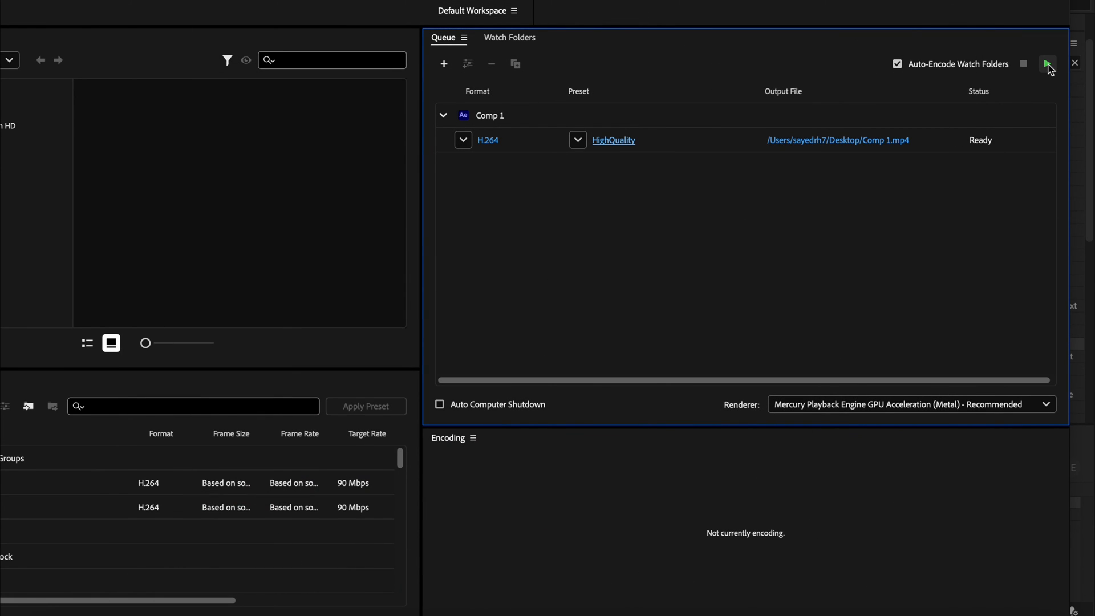
# Start the queue to encode Comp 1 with the HighQuality preset.
pyautogui.click(1047, 63)
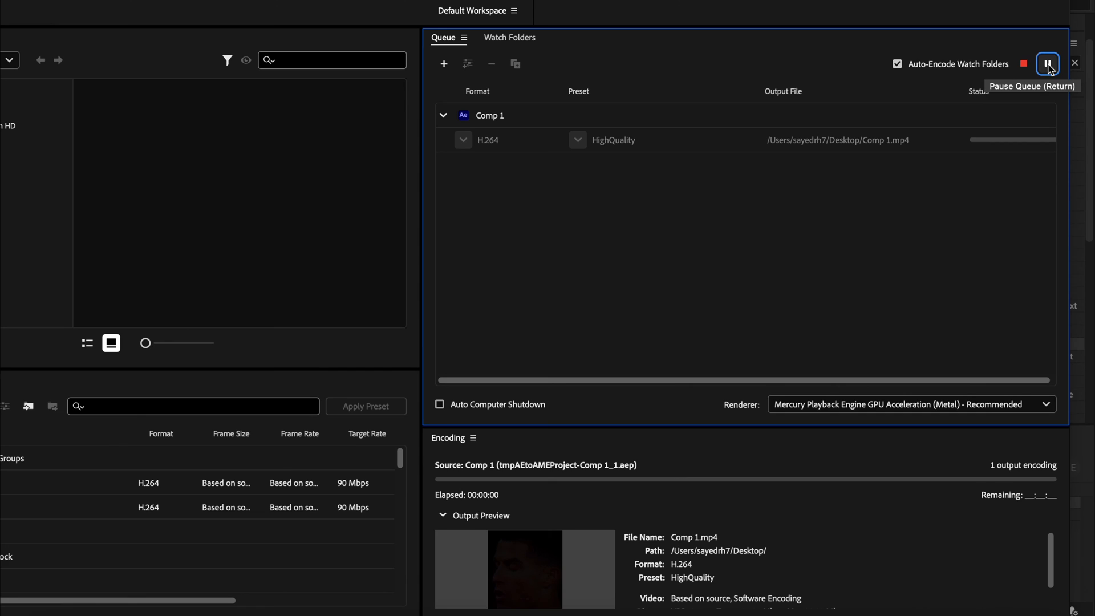
pyautogui.moveTo(731, 275)
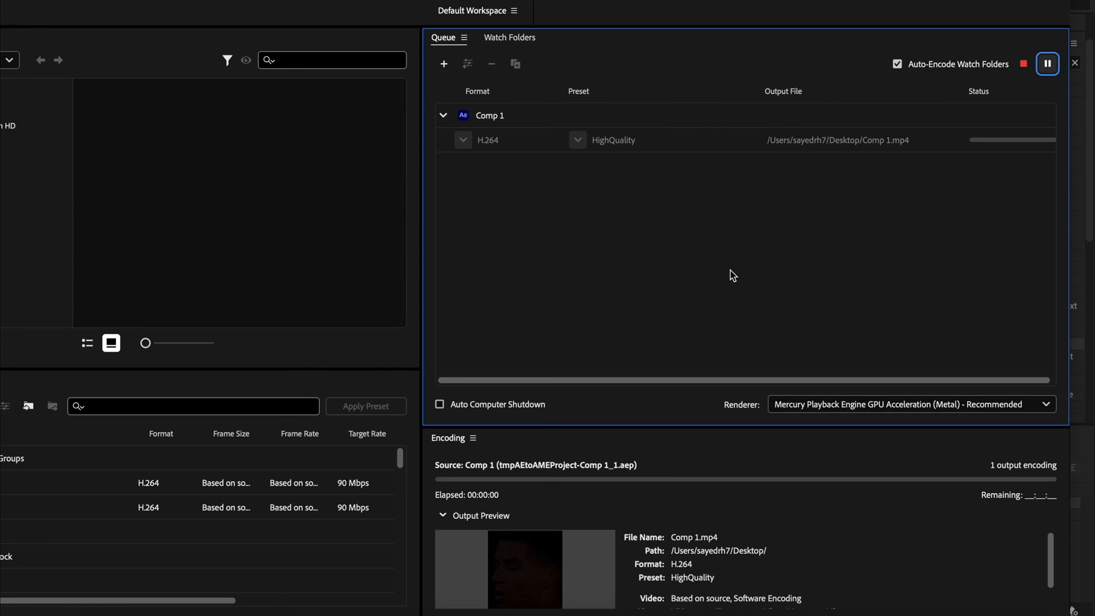